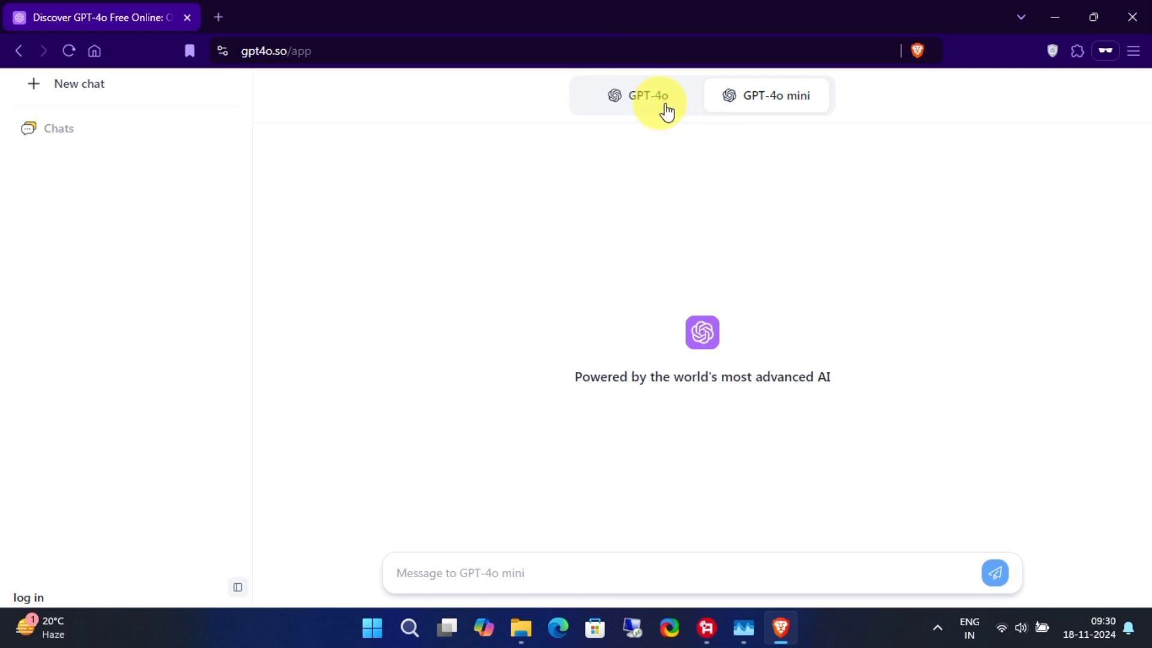
# Try the GPT-4o and GPT-4o mini model tabs, ending with GPT-4o selected.
pyautogui.click(646, 95)
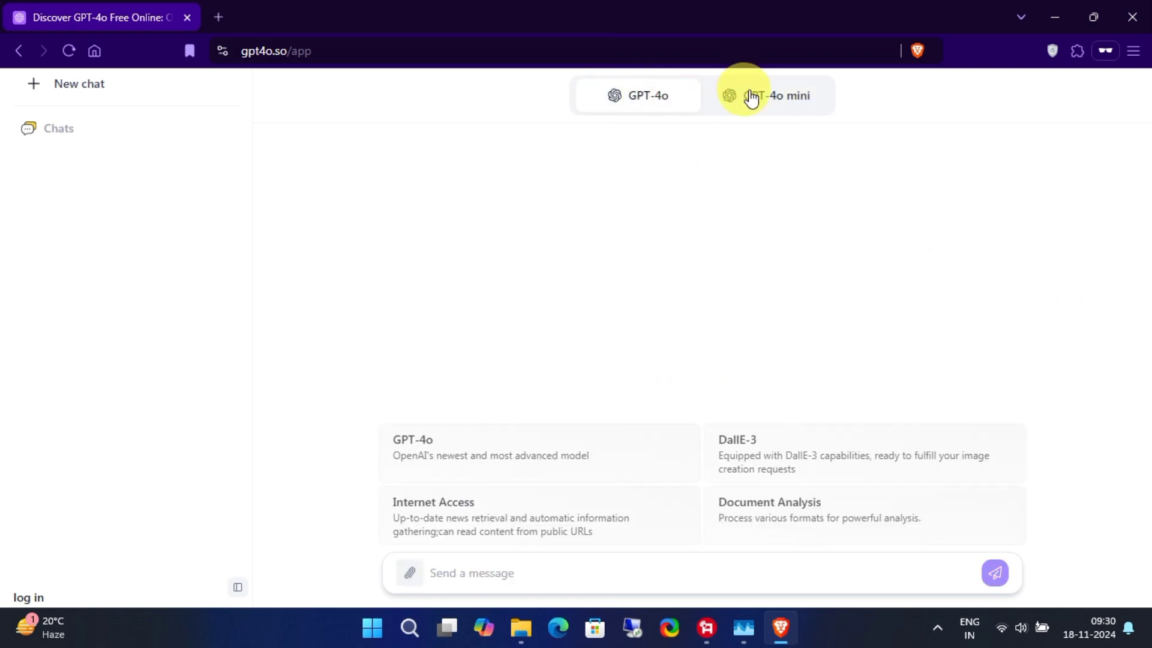
pyautogui.click(774, 96)
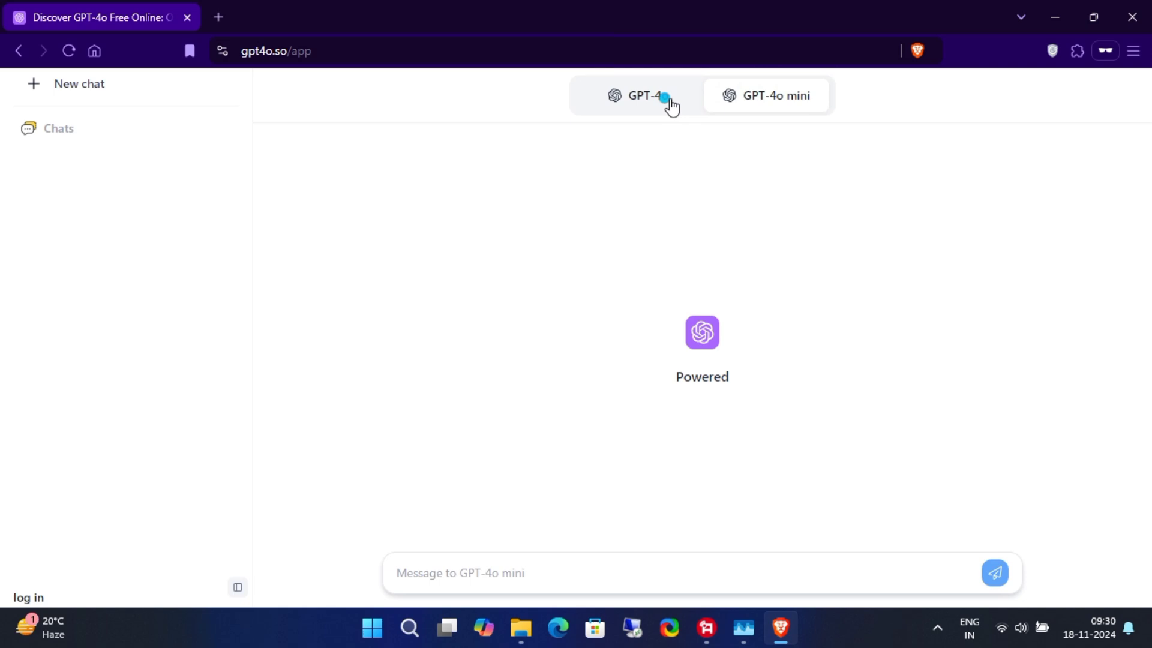
pyautogui.click(637, 96)
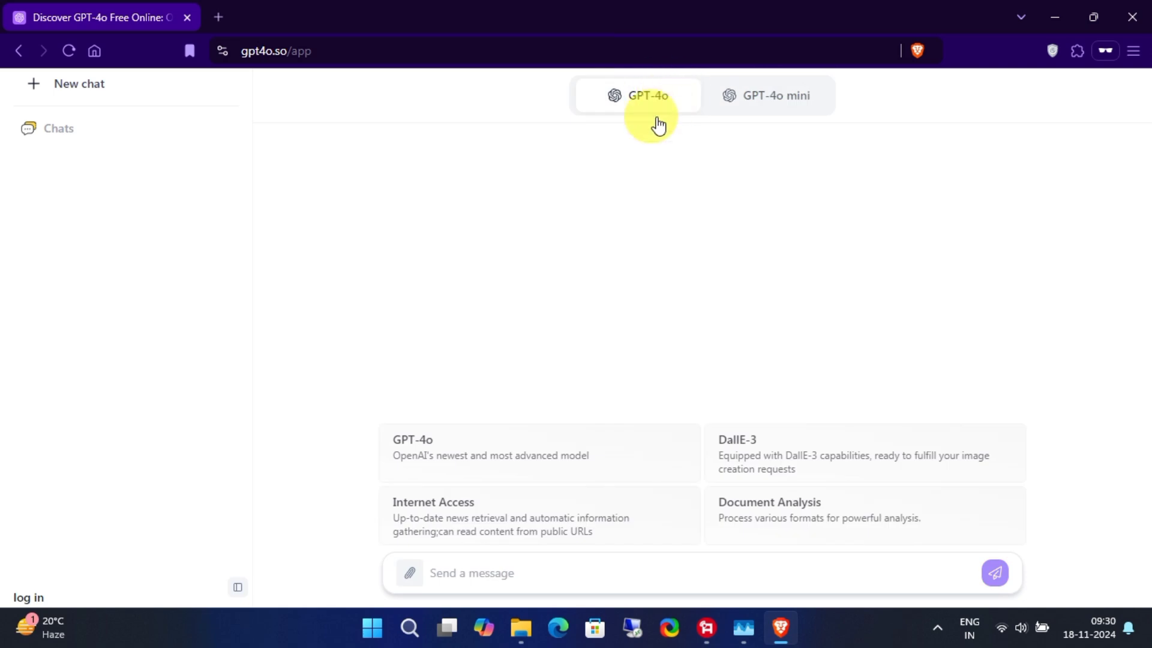
pyautogui.moveTo(409, 573)
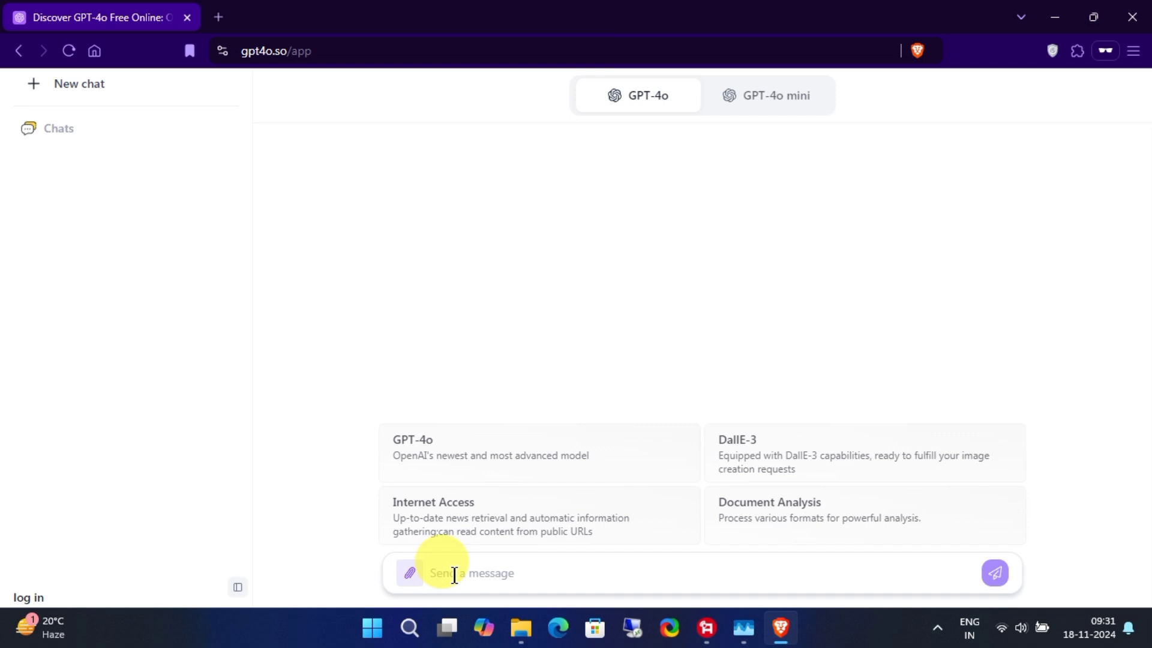
pyautogui.moveTo(997, 377)
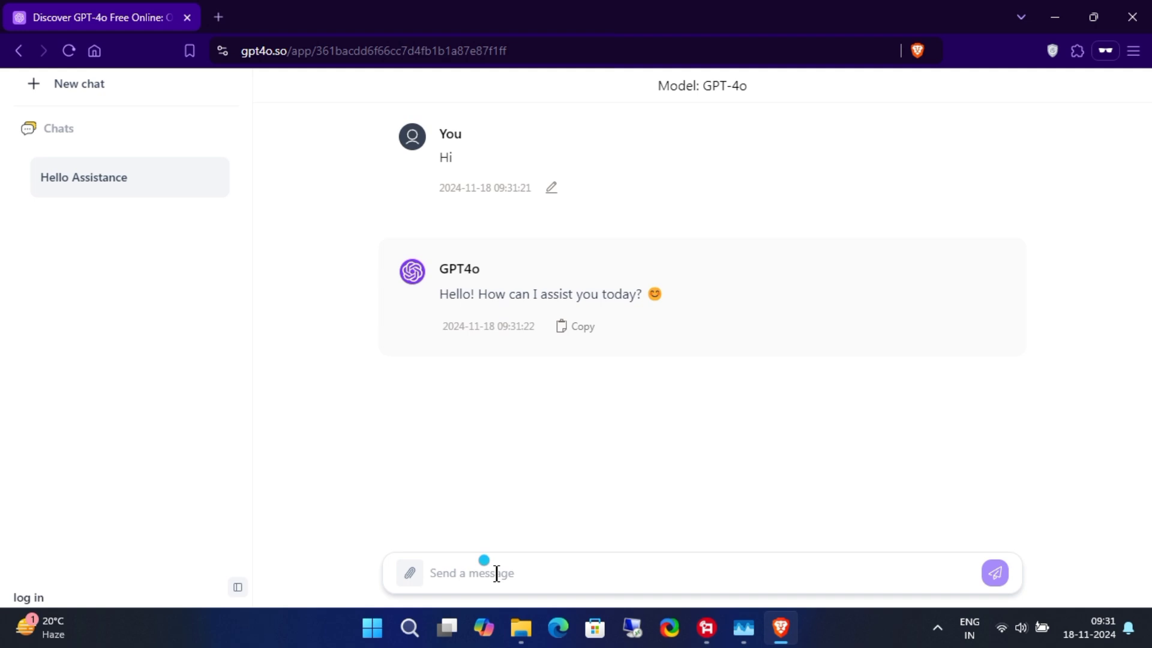
# Send the question 'What version of chatgpt are you?' to GPT-4o.
pyautogui.write('W')
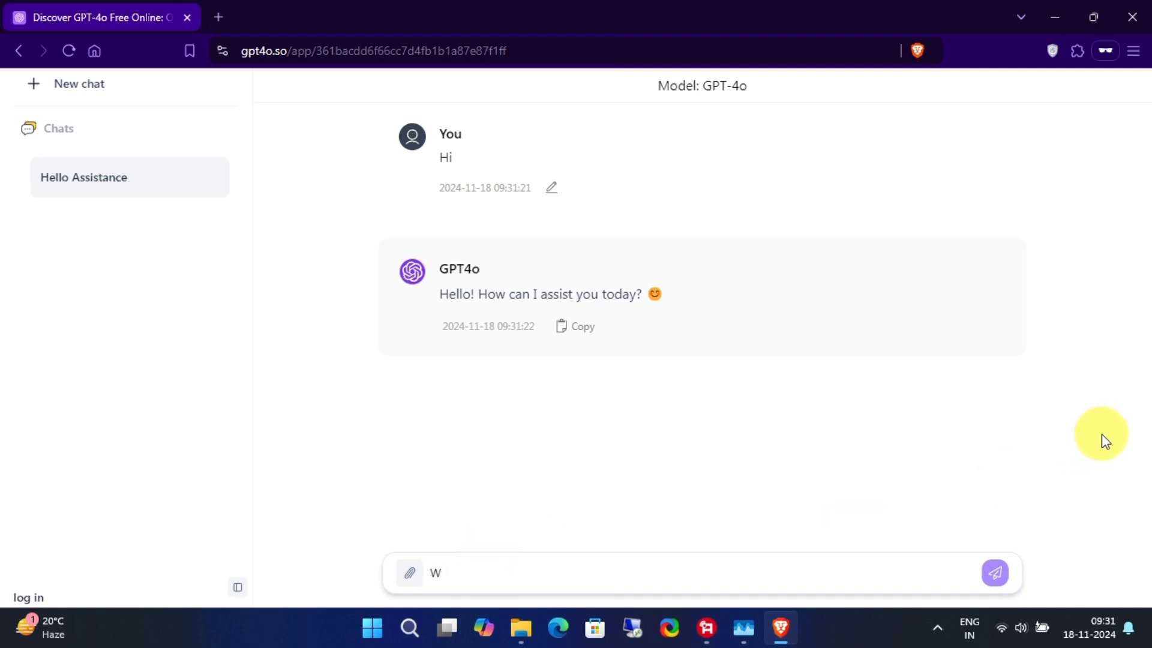
pyautogui.write('hat version of')
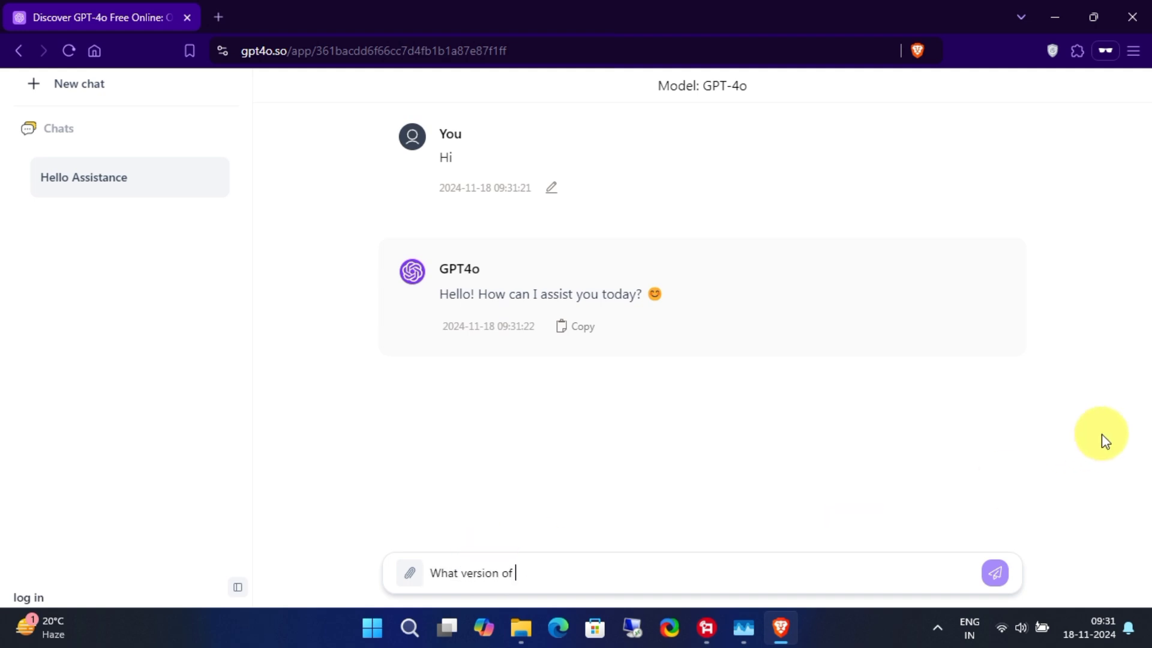
pyautogui.write('chatgpt are yo')
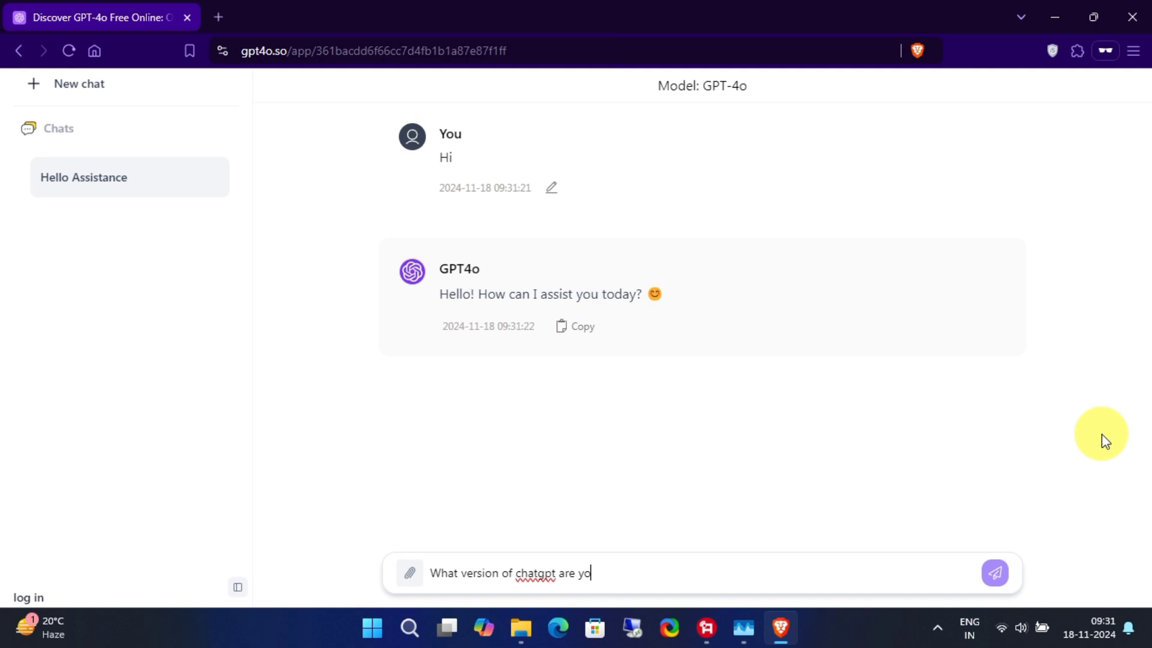
pyautogui.write('u?')
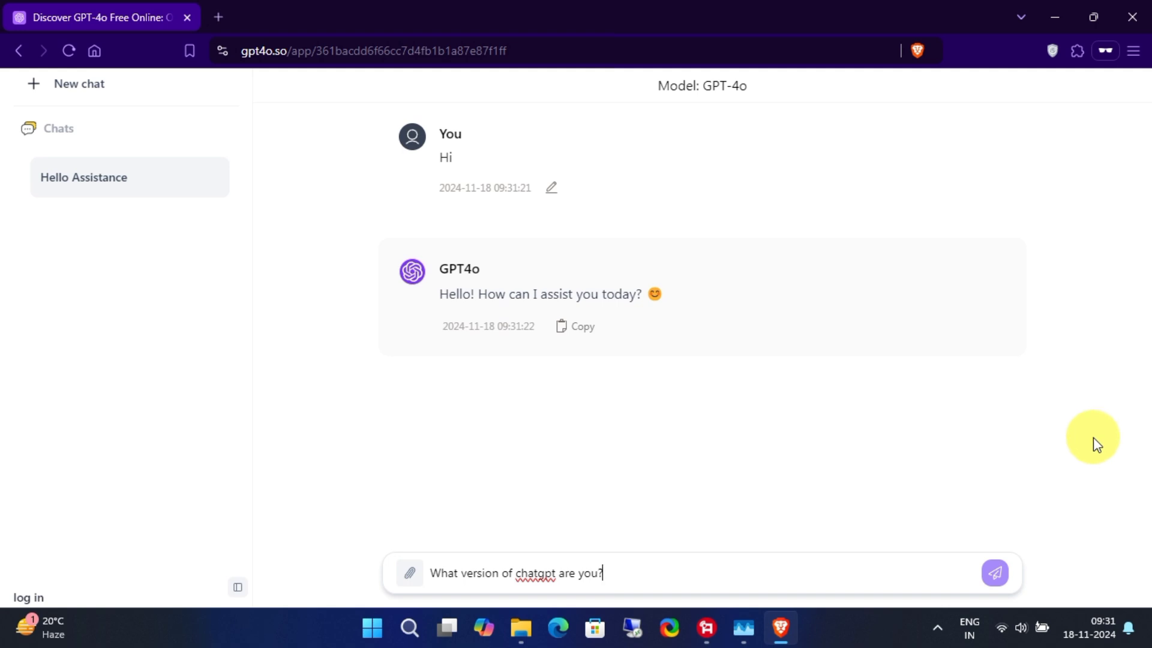
pyautogui.click(994, 573)
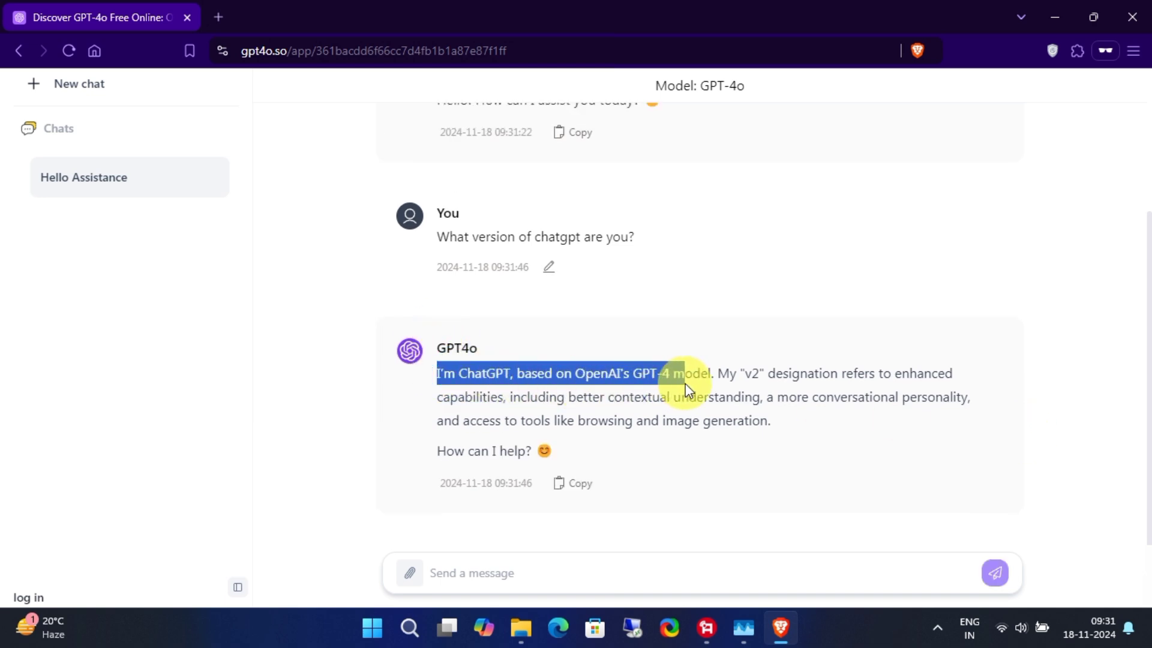
# Highlight the reply's first paragraph about being ChatGPT on GPT-4, then deselect it.
pyautogui.moveTo(683, 386); pyautogui.dragTo(772, 420)
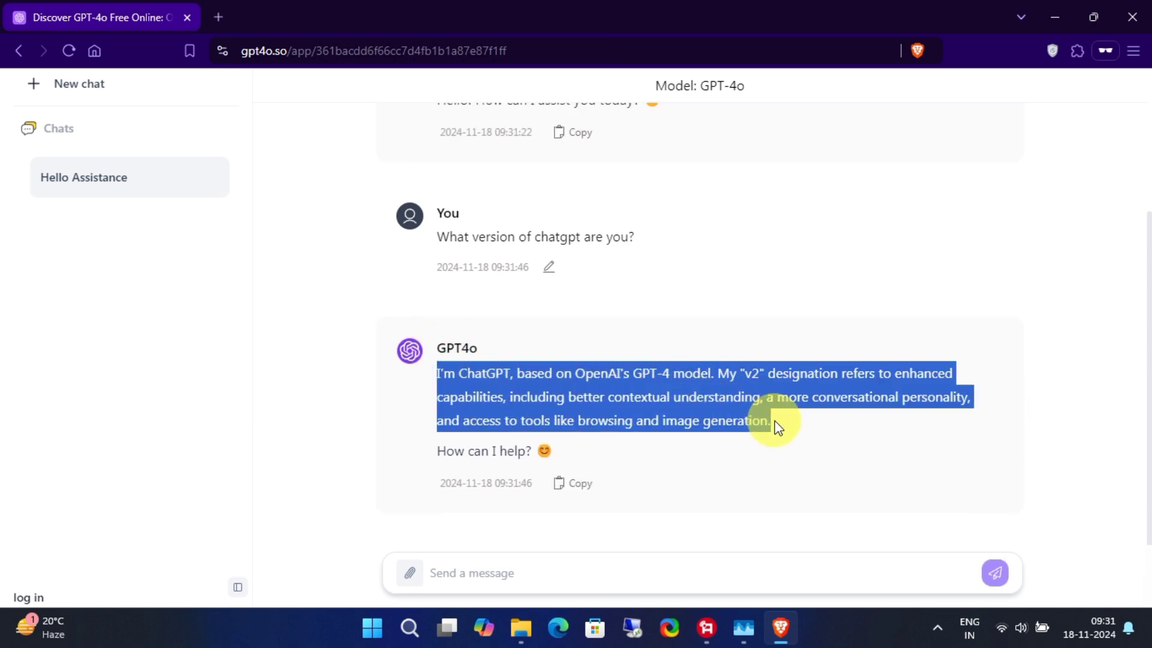
pyautogui.click(933, 452)
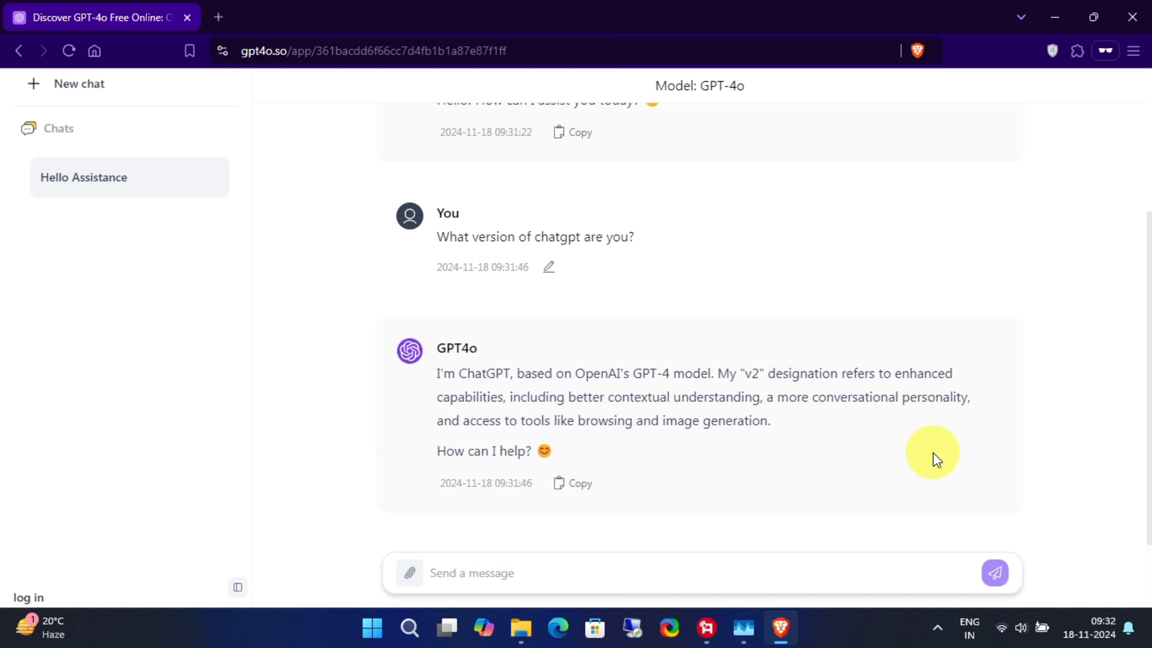